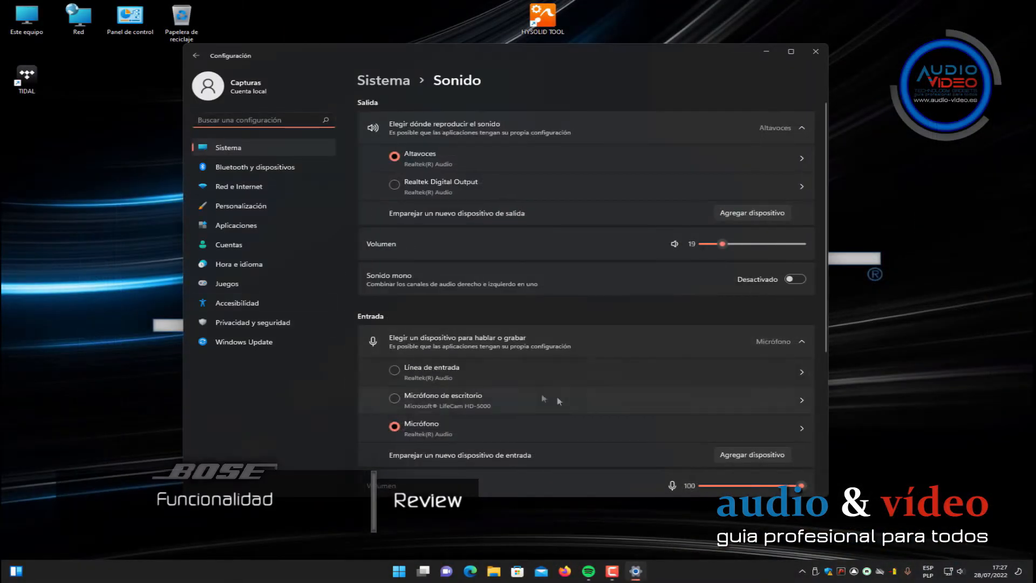
Switch Bluetooth on in Bluetooth y dispositivos and pair the Bose QC45 headphones
left_click(255, 167)
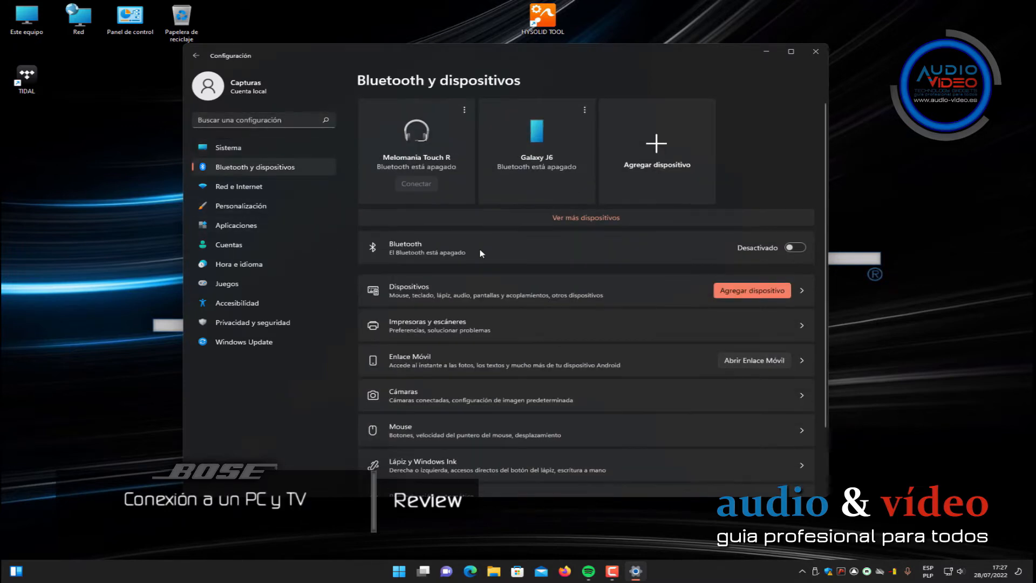
left_click(795, 248)
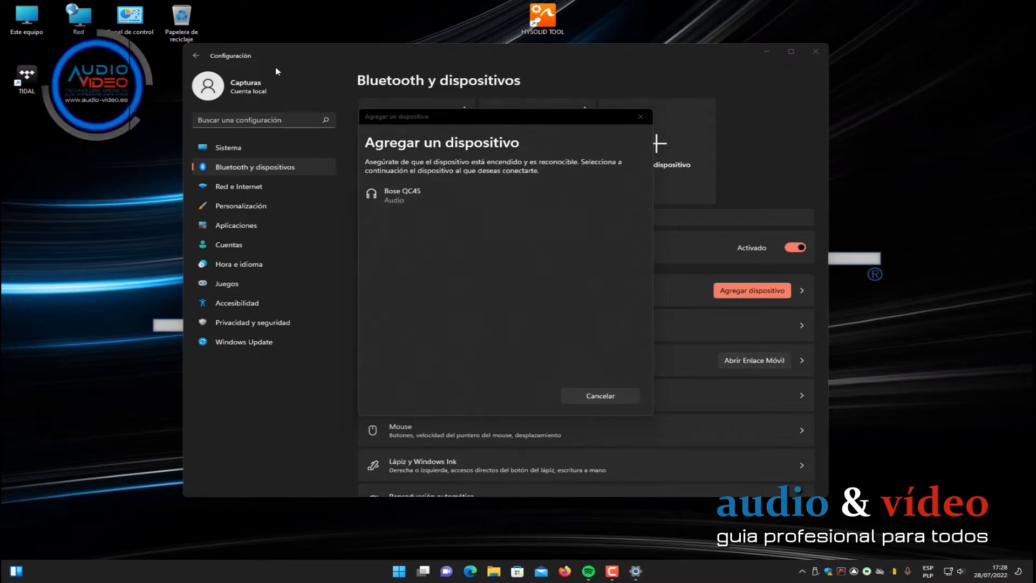
left_click(402, 195)
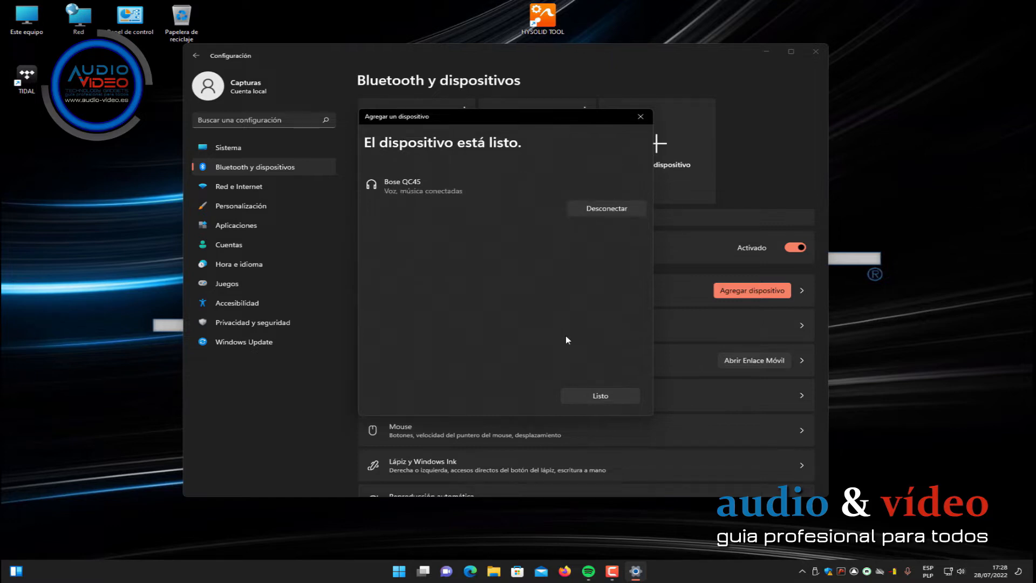
left_click(600, 396)
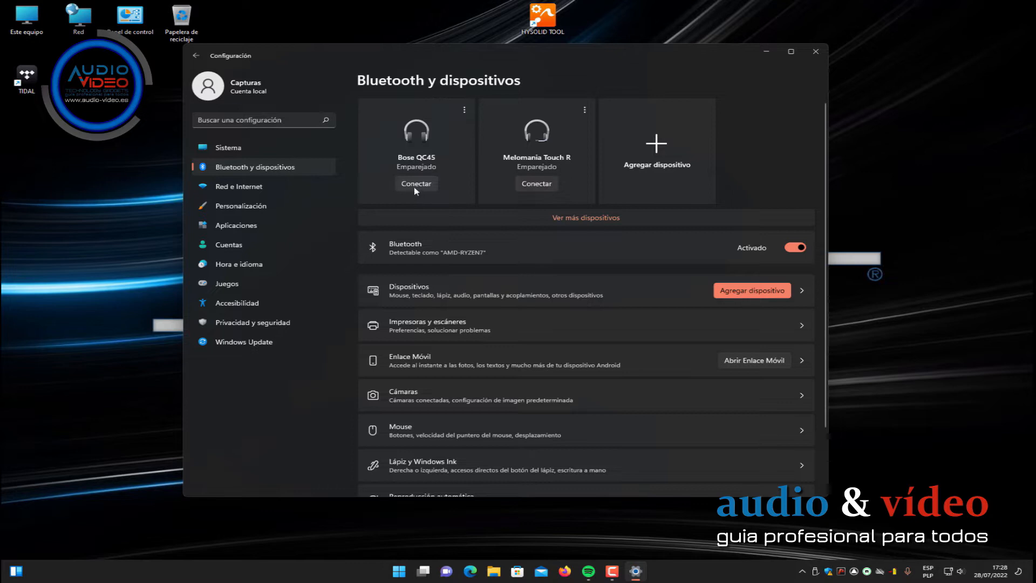
Connect the Bose QC45 headphones from their device card
left_click(417, 184)
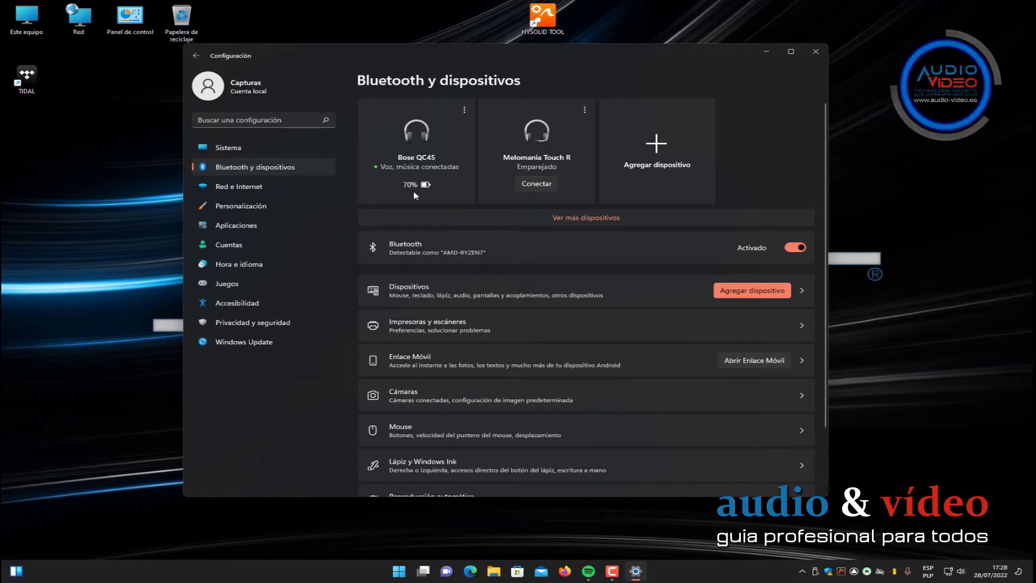
mouse_move(426, 179)
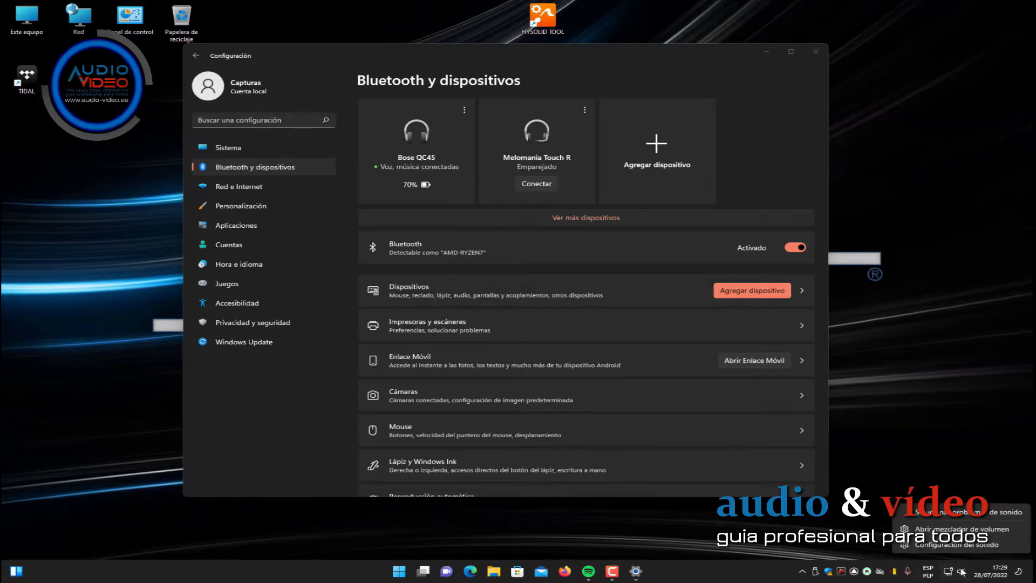
In the volume mixer, set system sounds input to Auriculares con micrófono (Bose QC45)
left_click(952, 528)
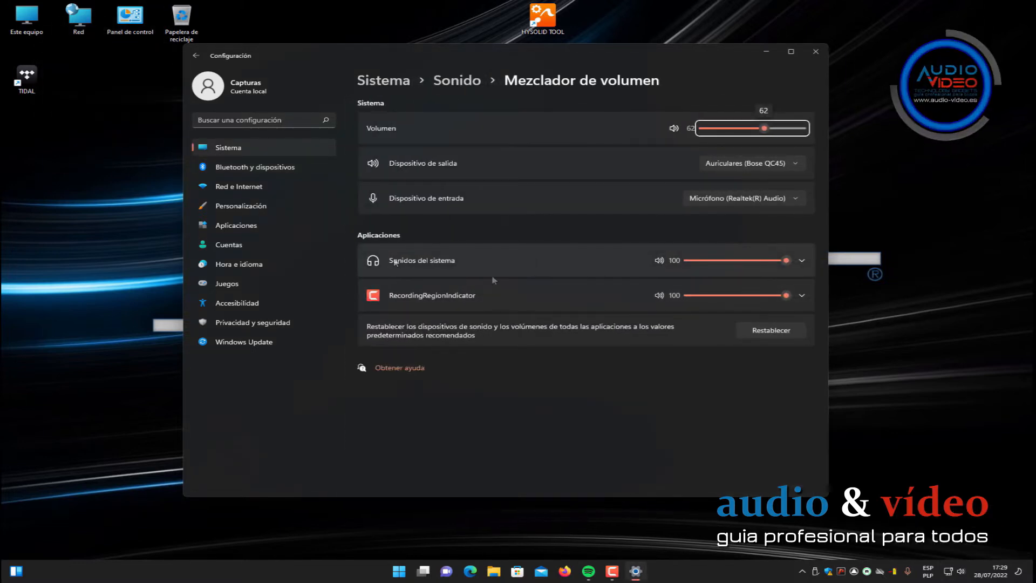
left_click(804, 261)
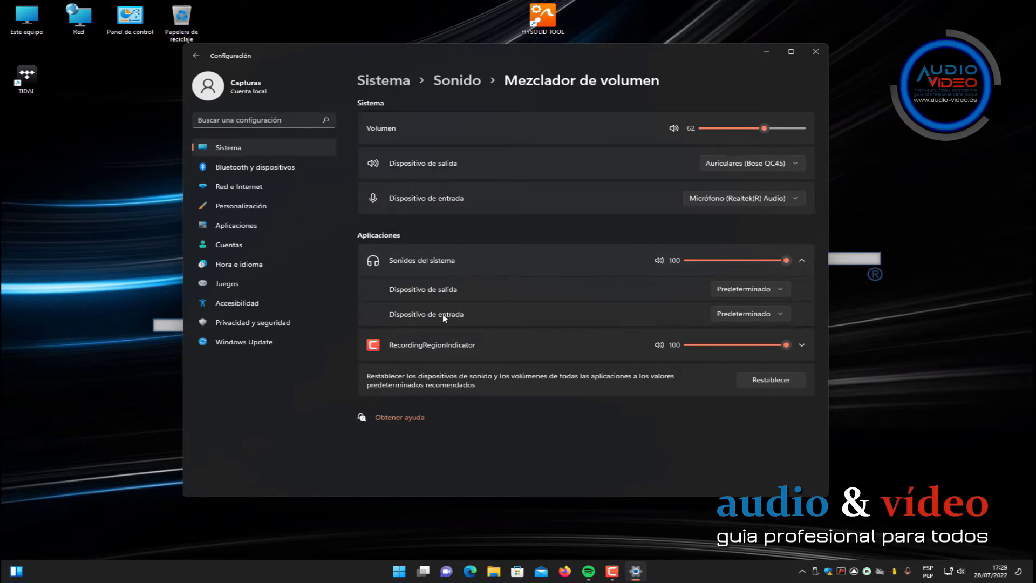
mouse_move(757, 198)
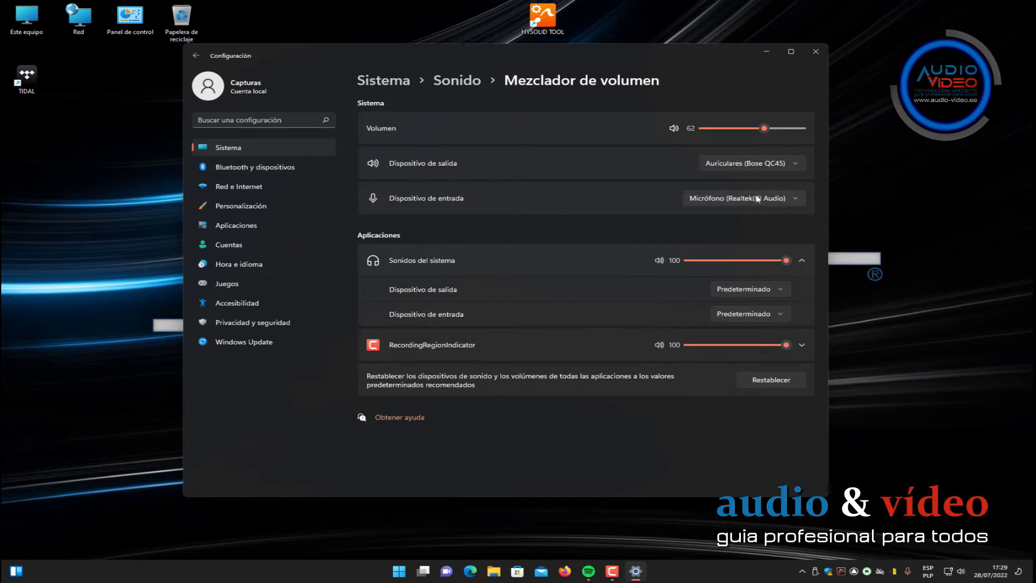
mouse_move(753, 203)
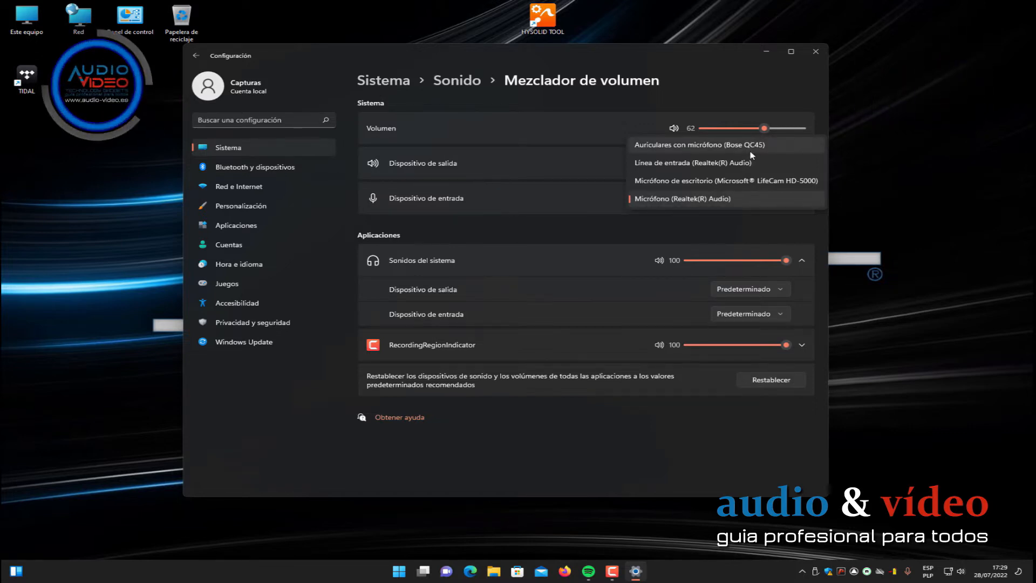
left_click(704, 144)
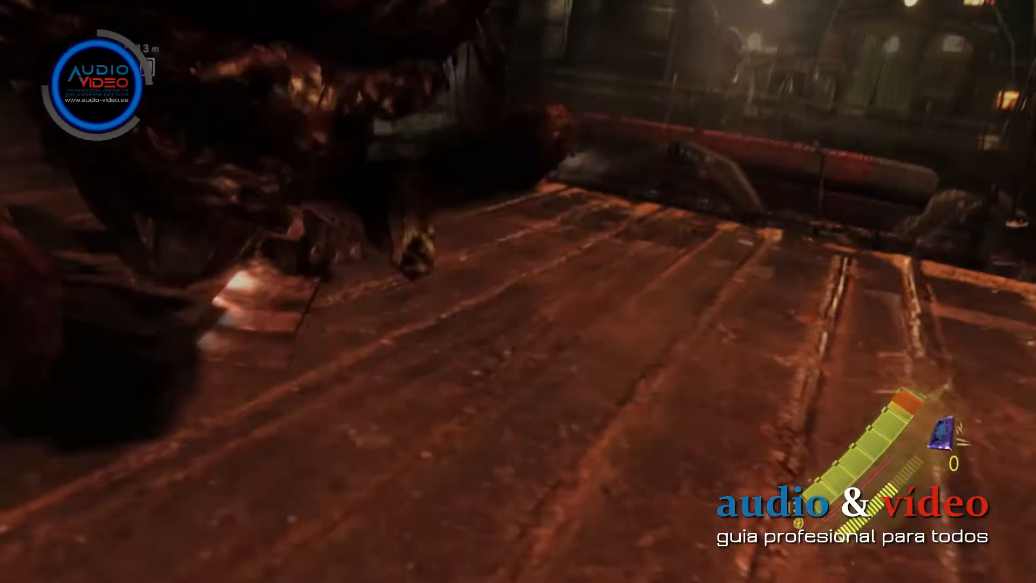
mouse_move(518, 291)
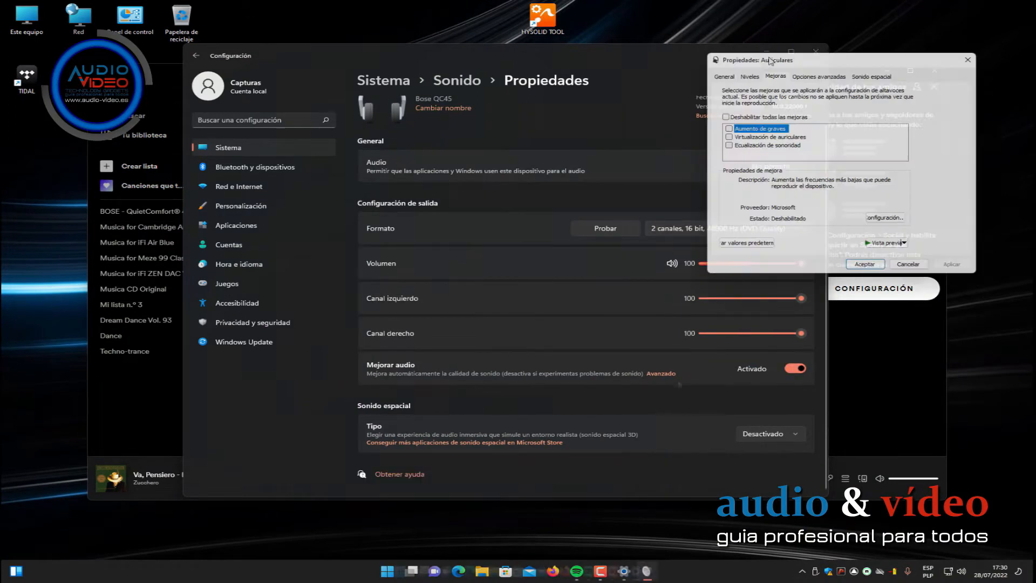
Enable bass boost for the Bose headphones with a new frequency selected
left_click(885, 217)
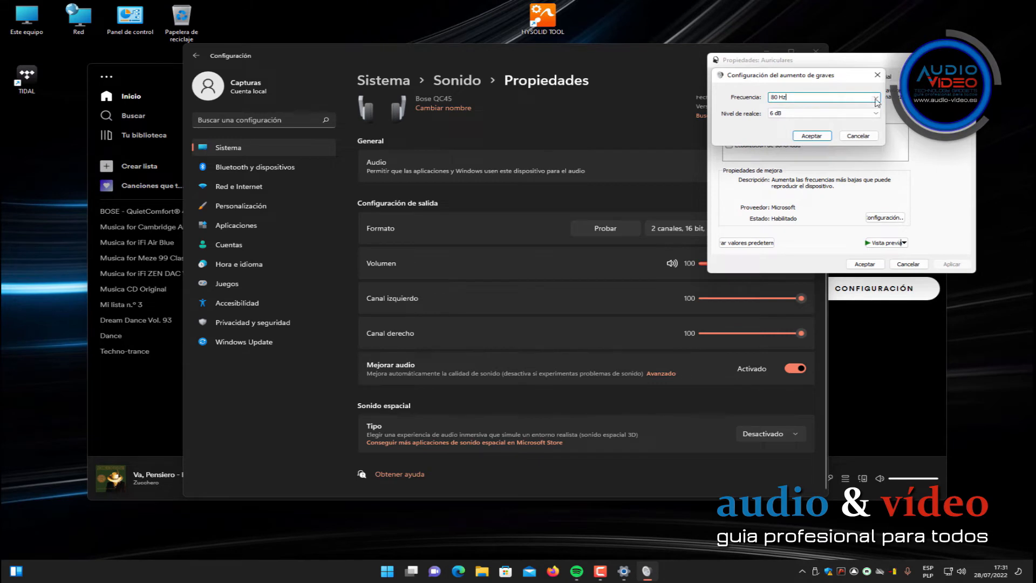
left_click(875, 98)
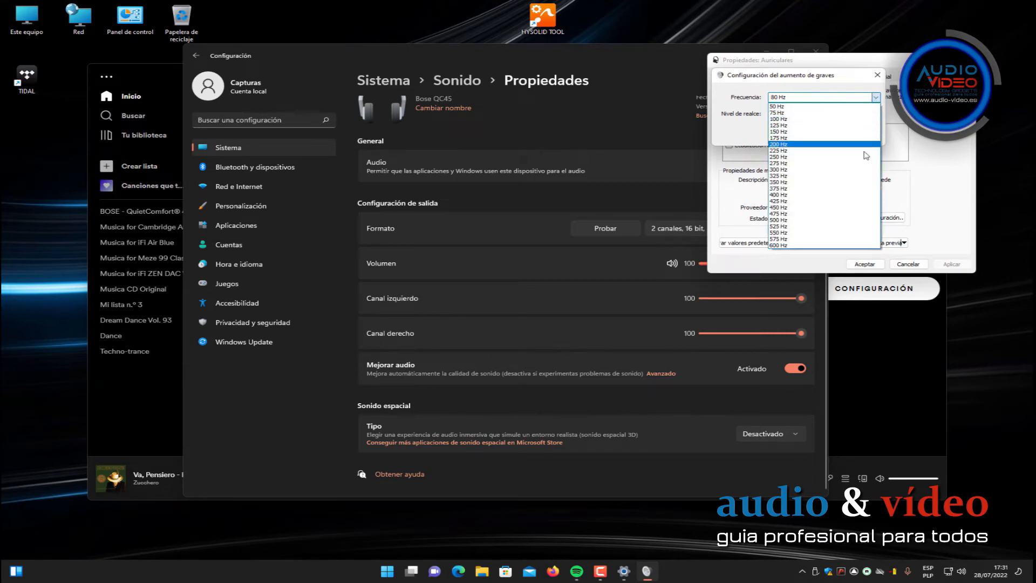
left_click(781, 195)
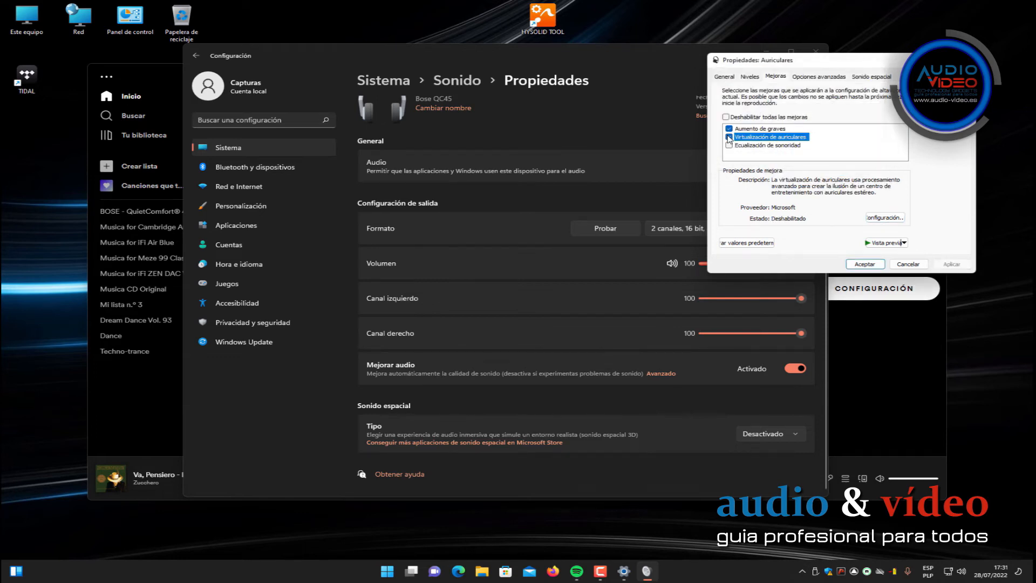
Try the Club de jazz virtualization preset, cancel it, and bring up loudness equalization settings
left_click(884, 218)
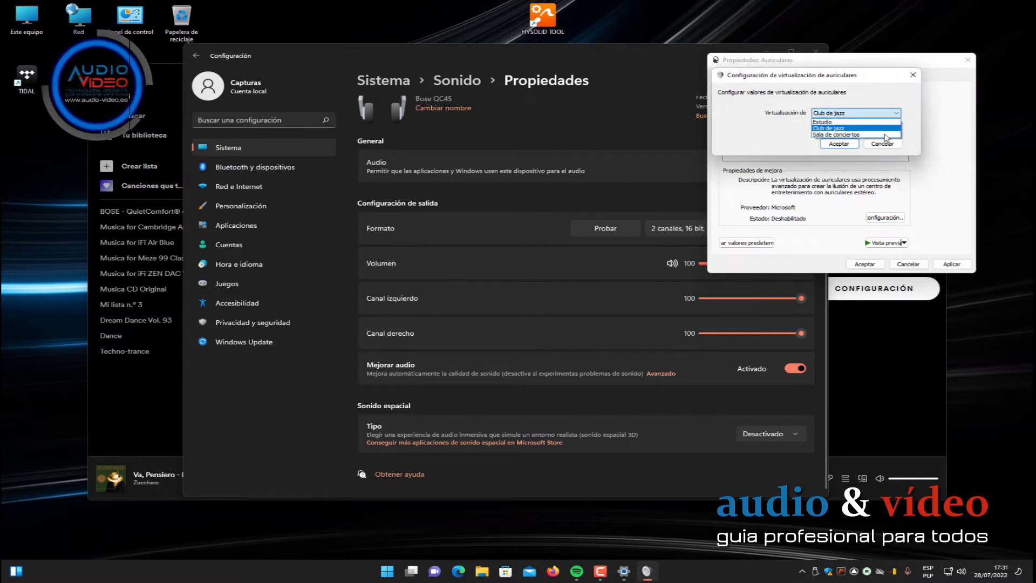
left_click(855, 128)
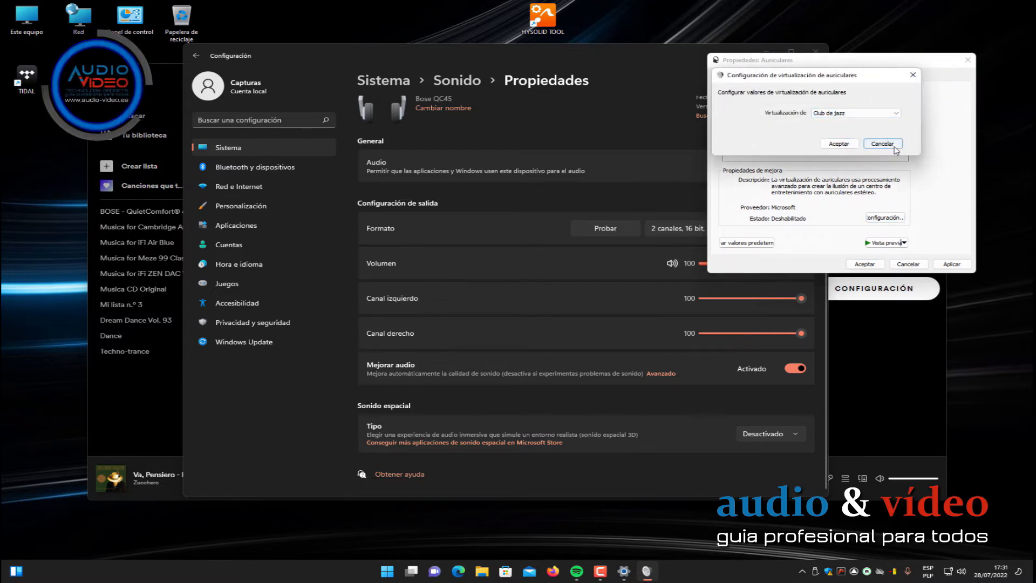
left_click(883, 144)
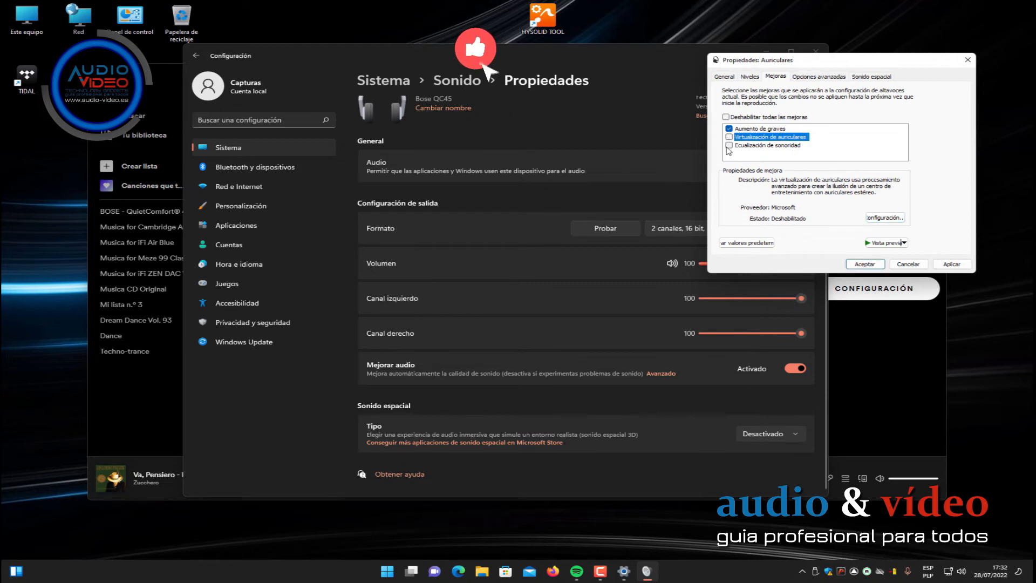
left_click(885, 218)
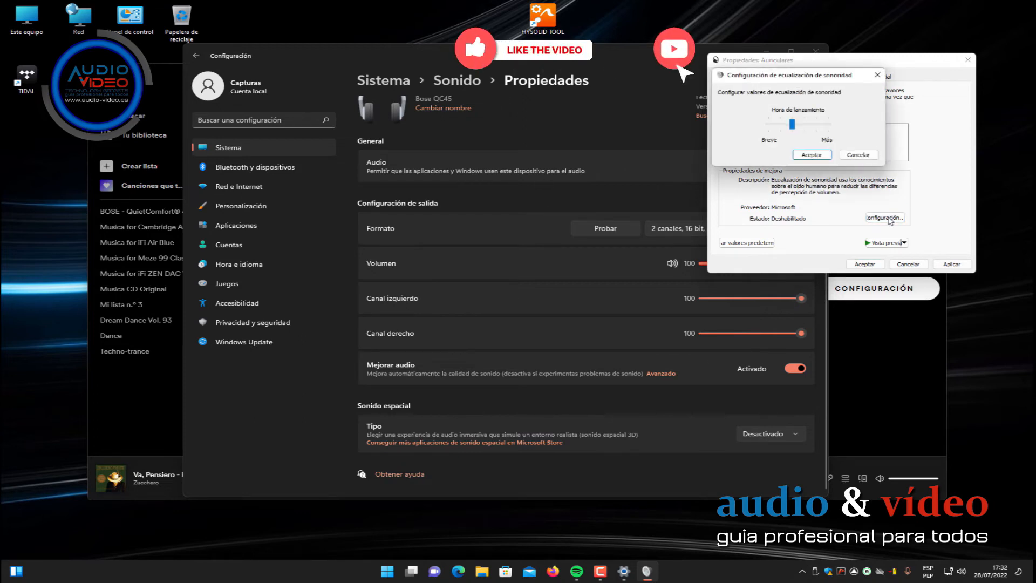